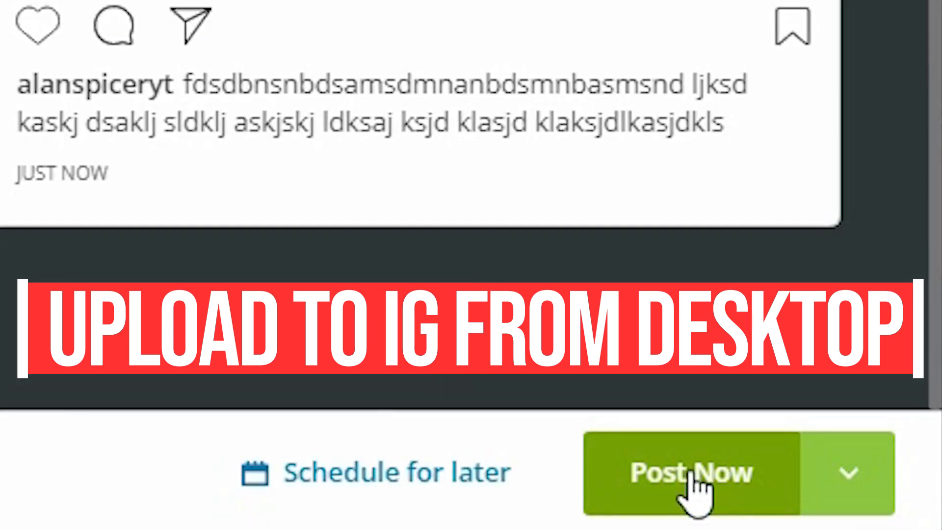
# Step: Browse down through the Hootsuite pricing plans page
pyautogui.click(690, 472)
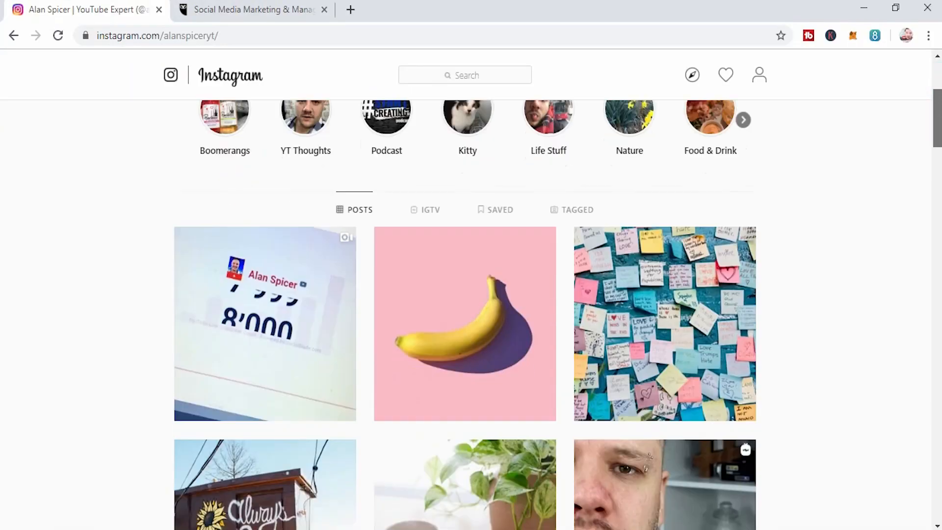
pyautogui.scroll(-3)
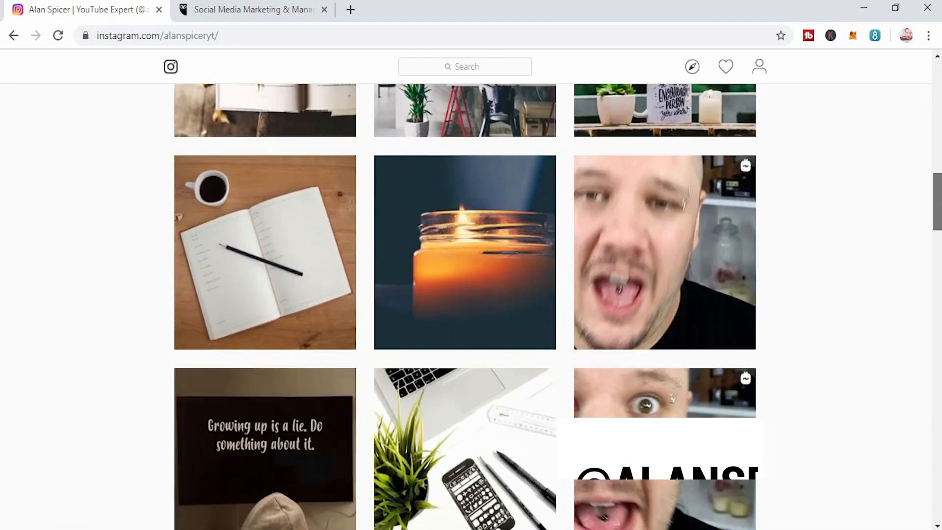
pyautogui.scroll(-3)
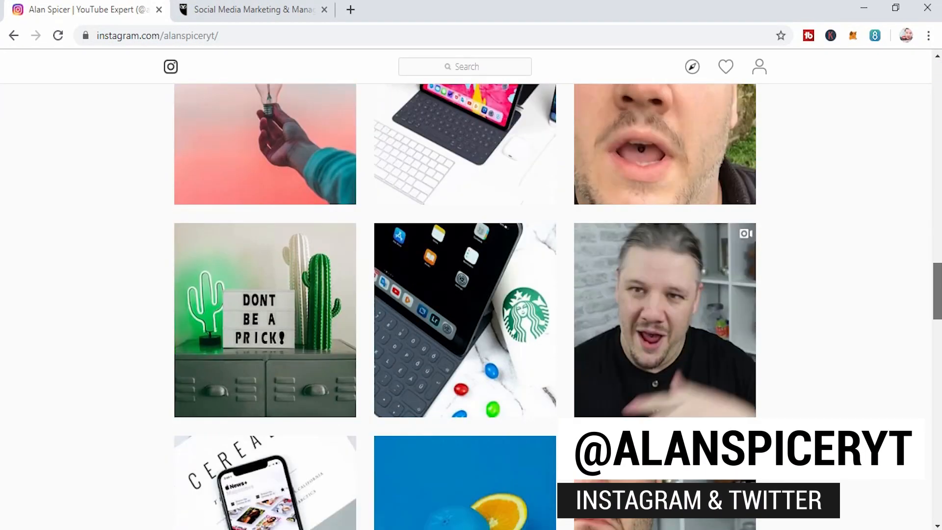
pyautogui.scroll(-3)
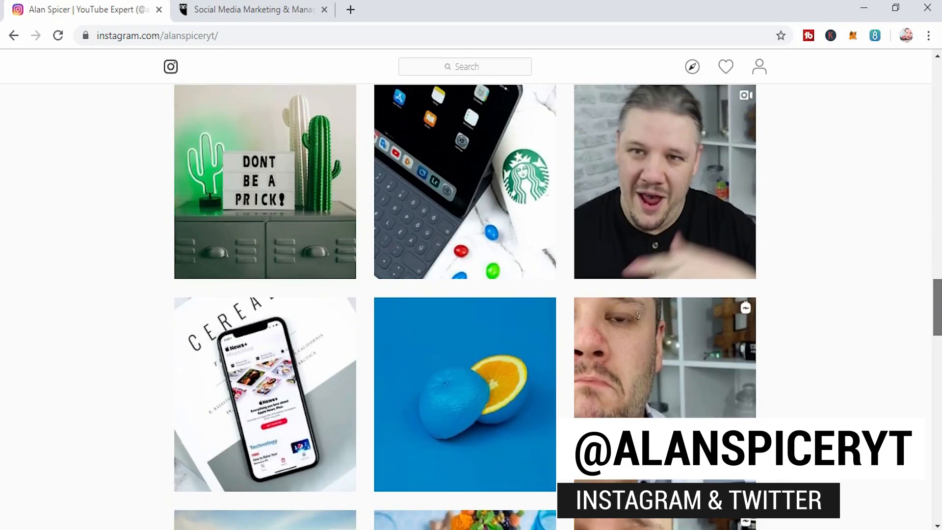
pyautogui.scroll(-3)
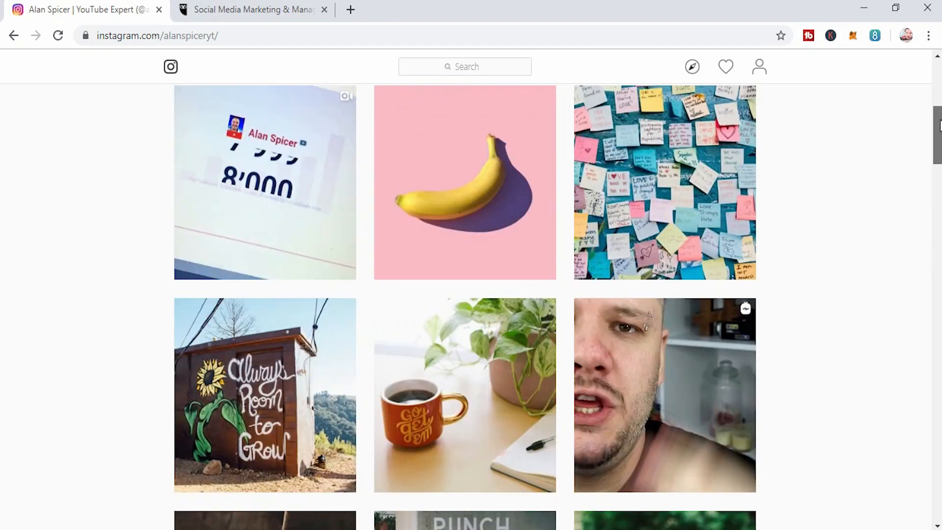
pyautogui.scroll(3)
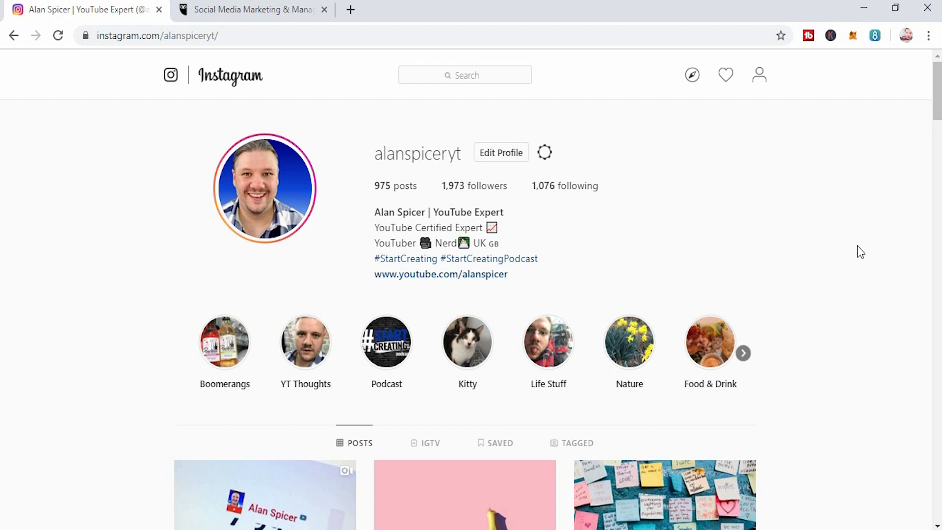
pyautogui.scroll(-3)
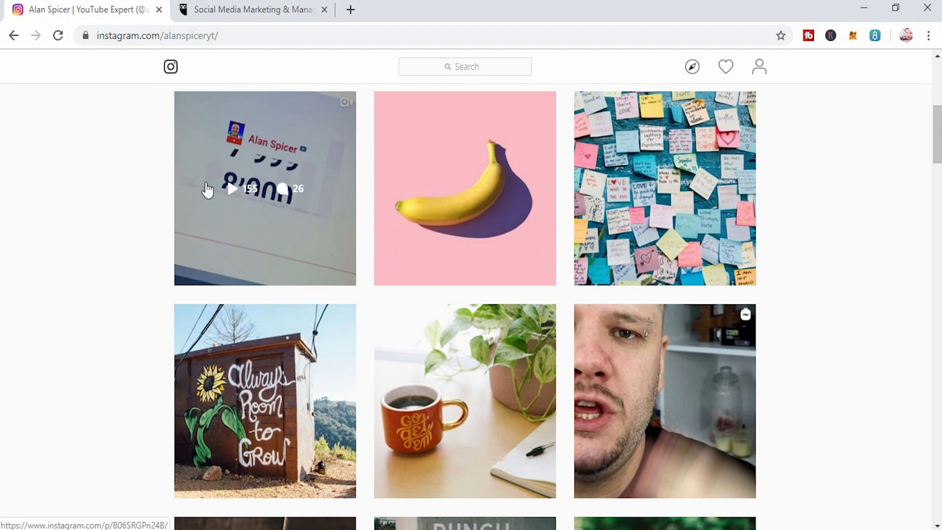
pyautogui.moveTo(315, 202)
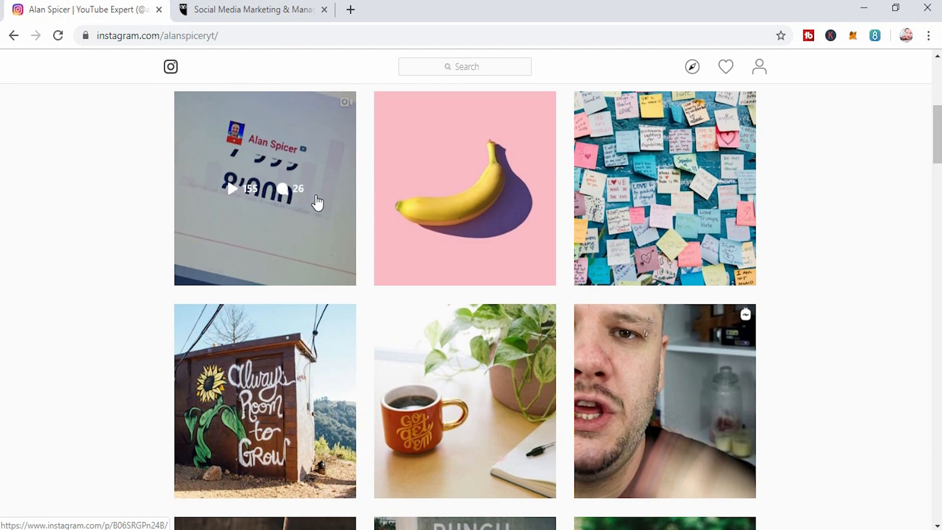
pyautogui.moveTo(241, 223)
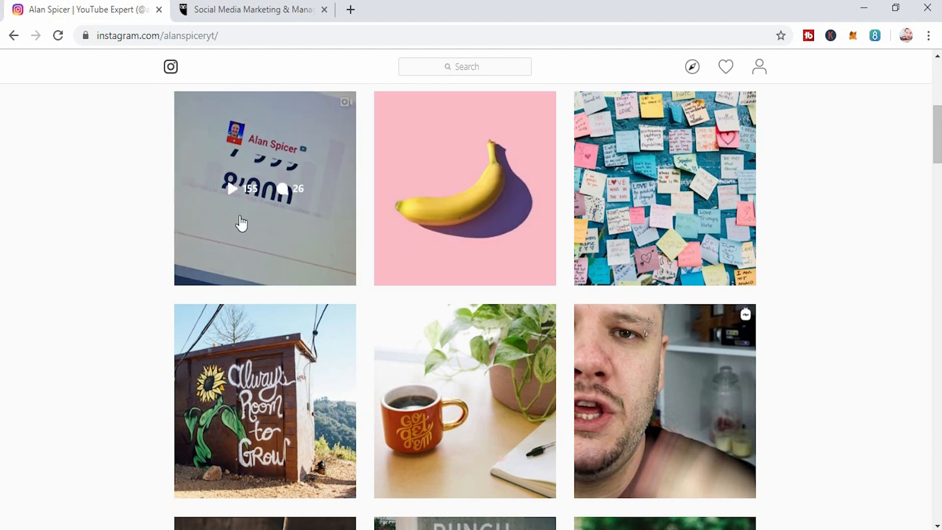
pyautogui.moveTo(260, 216)
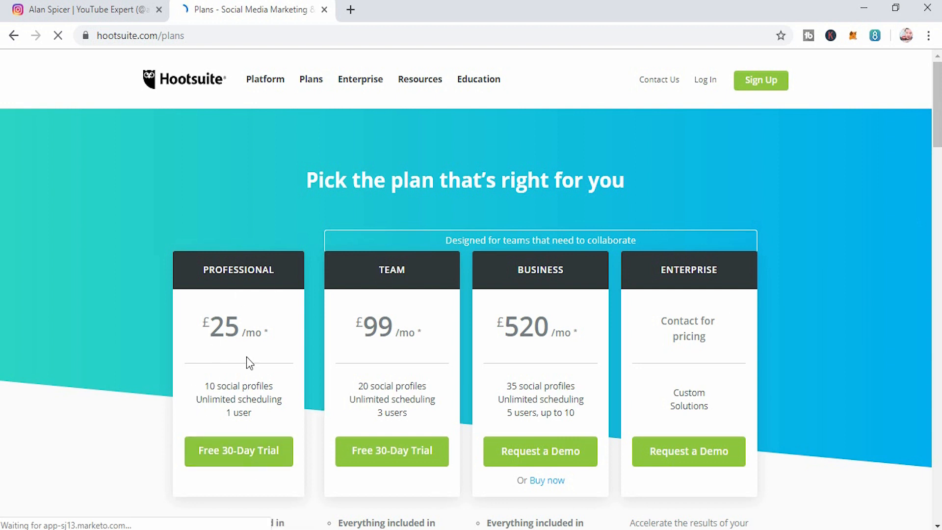
pyautogui.moveTo(763, 304)
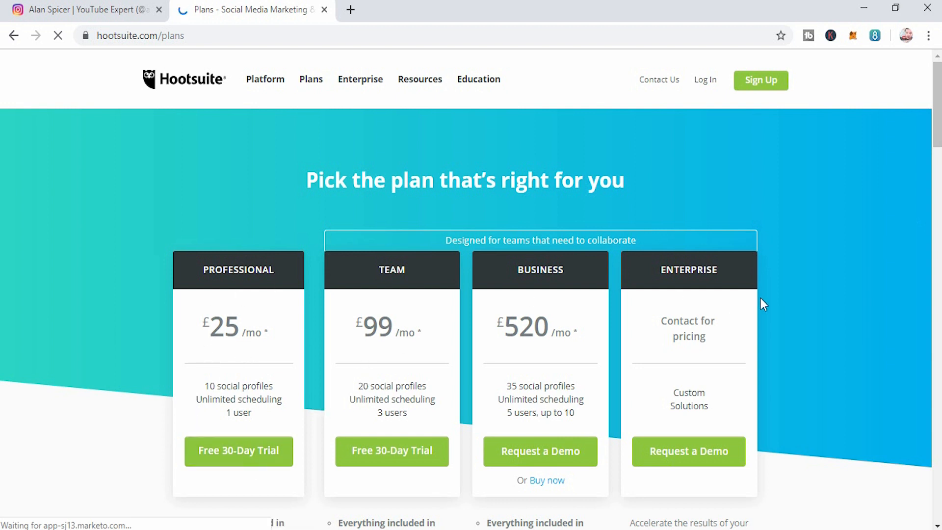
# Step: Sign in to the Hootsuite account via Log In in the top navigation
pyautogui.scroll(-3)
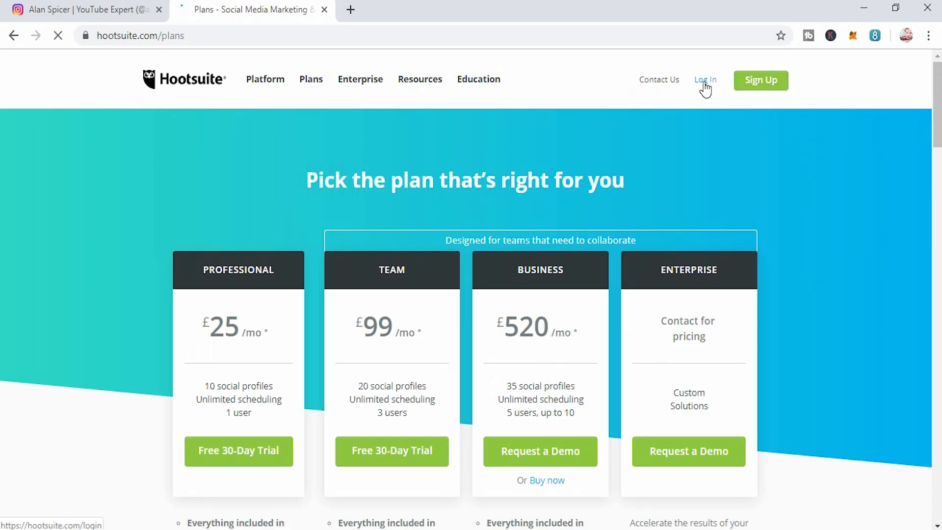
pyautogui.click(706, 80)
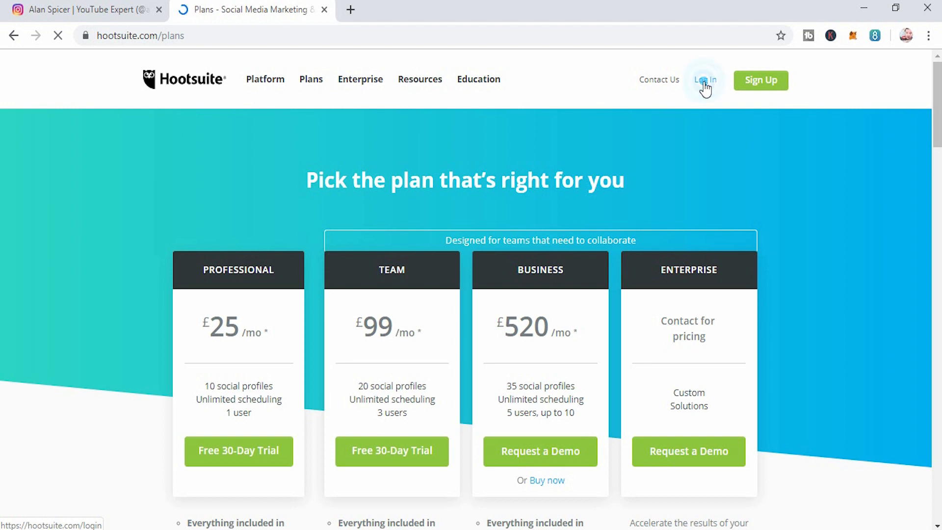
pyautogui.click(705, 80)
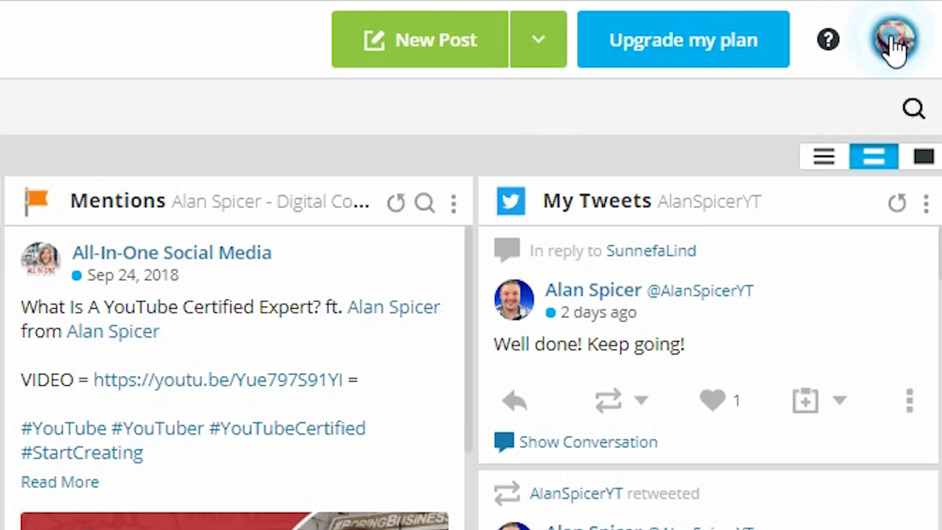
# Step: Open Manage Social Networks from the profile avatar and review the Instagram, Facebook and Twitter networks
pyautogui.click(894, 40)
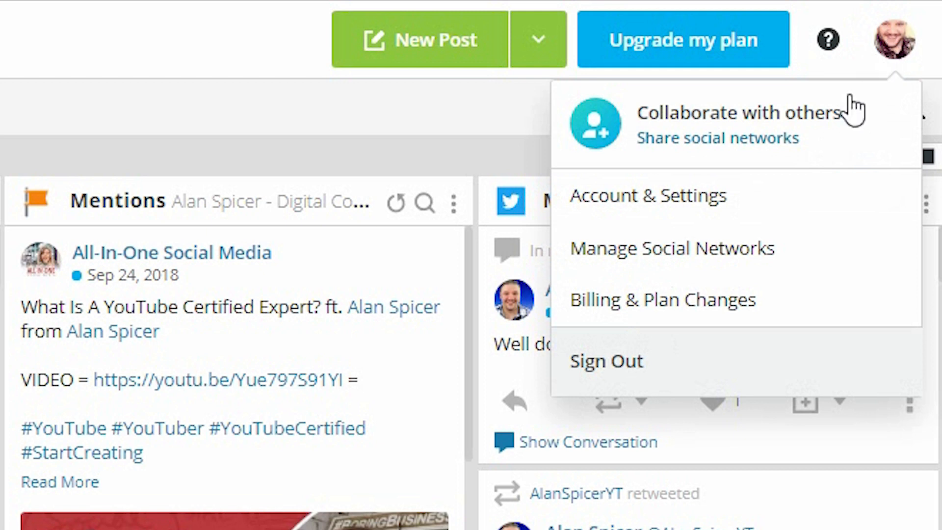
pyautogui.moveTo(672, 248)
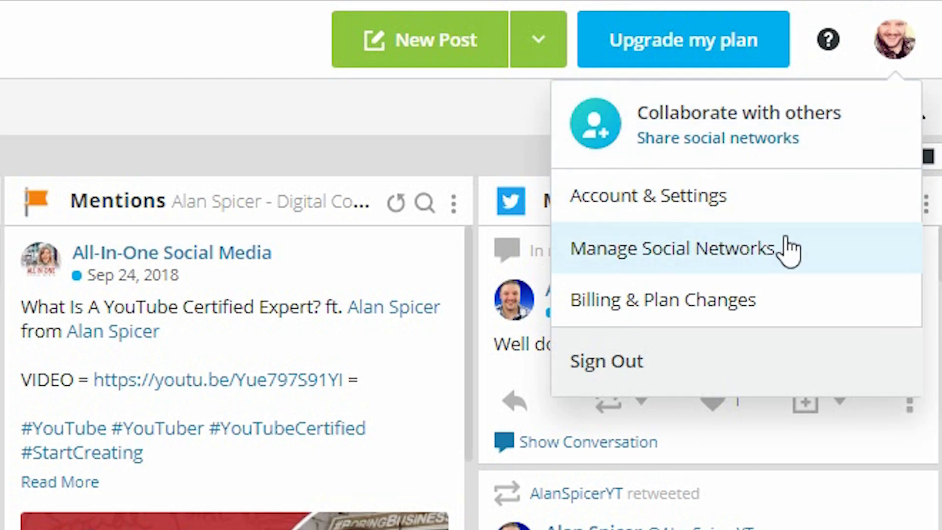
pyautogui.click(672, 248)
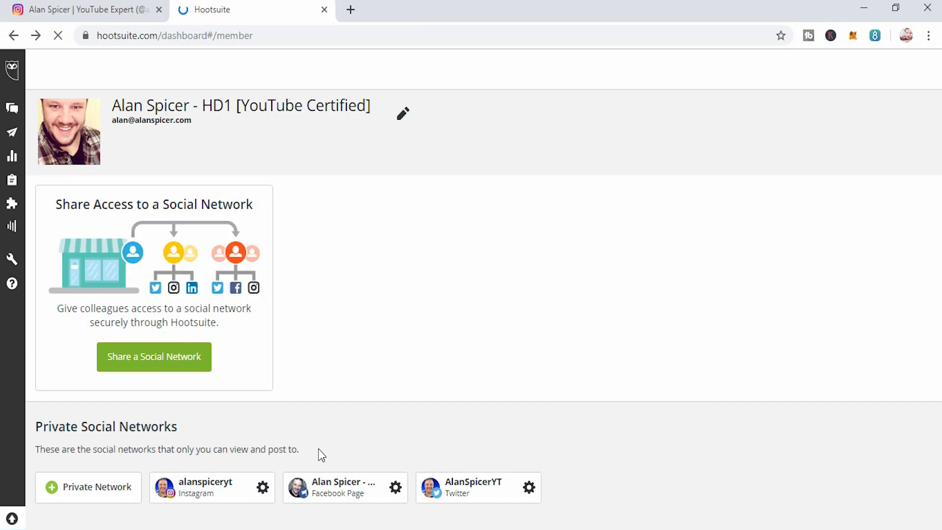
pyautogui.scroll(-3)
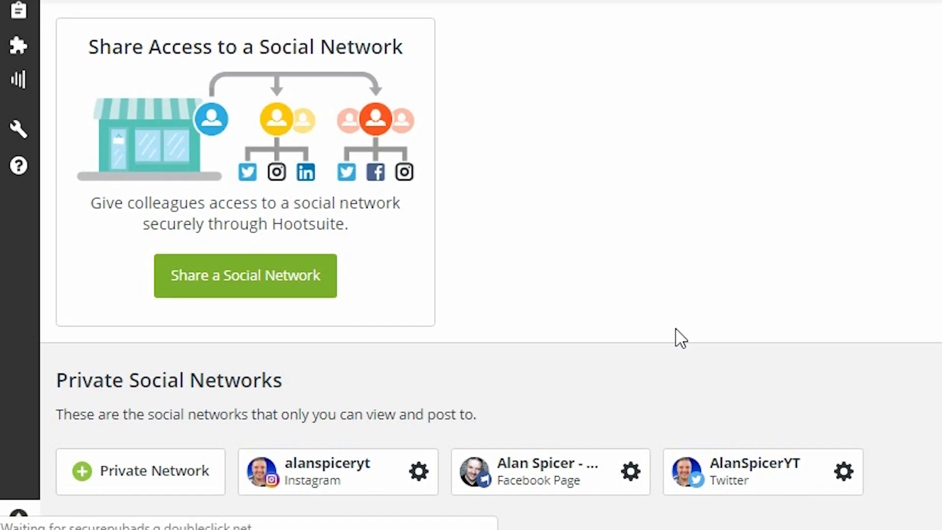
pyautogui.moveTo(346, 461)
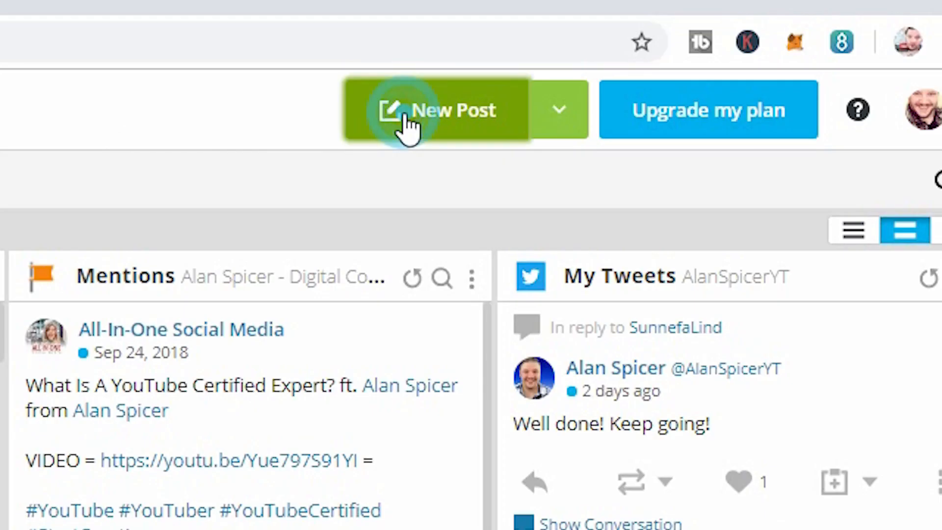
# Step: Create a new post with the alanspiceryt Instagram profile as its destination
pyautogui.click(437, 110)
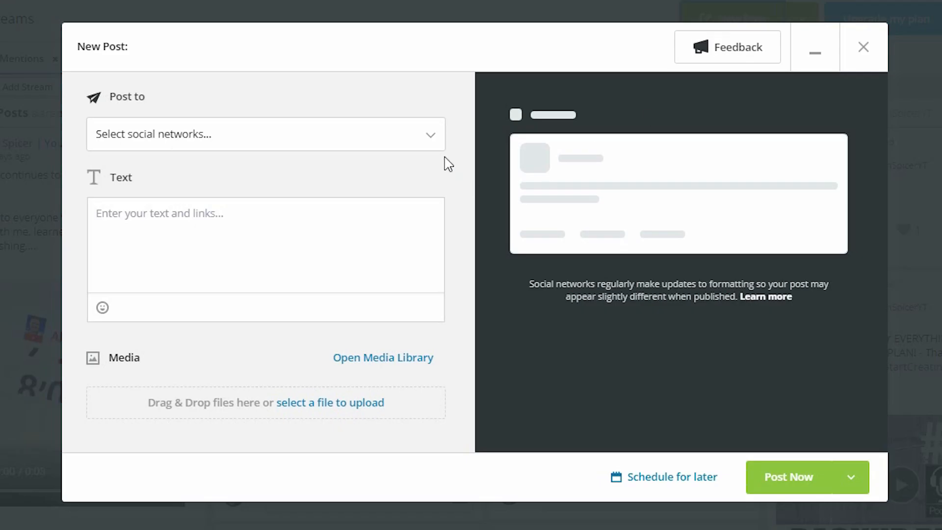
pyautogui.click(264, 134)
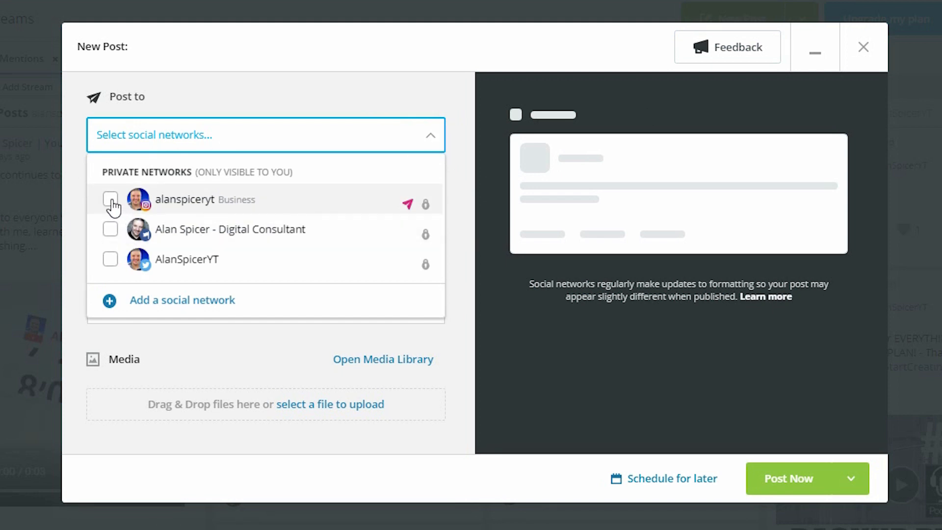
pyautogui.click(111, 200)
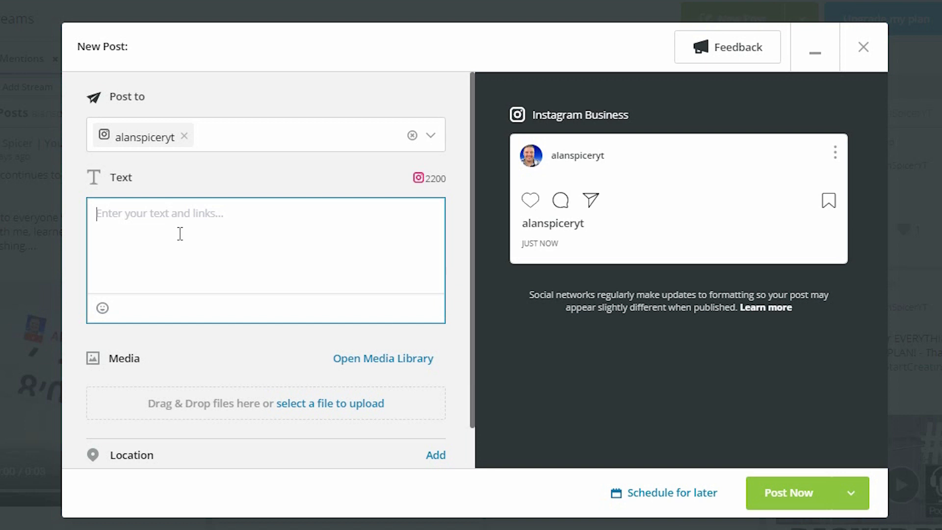
# Step: Enter the placeholder caption and attach the pink flower photo from the free image library
pyautogui.write('fdsdbnsnbdsamsdmnanbdsmnbasmsnd ljksd kaskj dsaklj sldklj askjskj ldksaj ksjd klasjd klaksjdlkasjdkls')
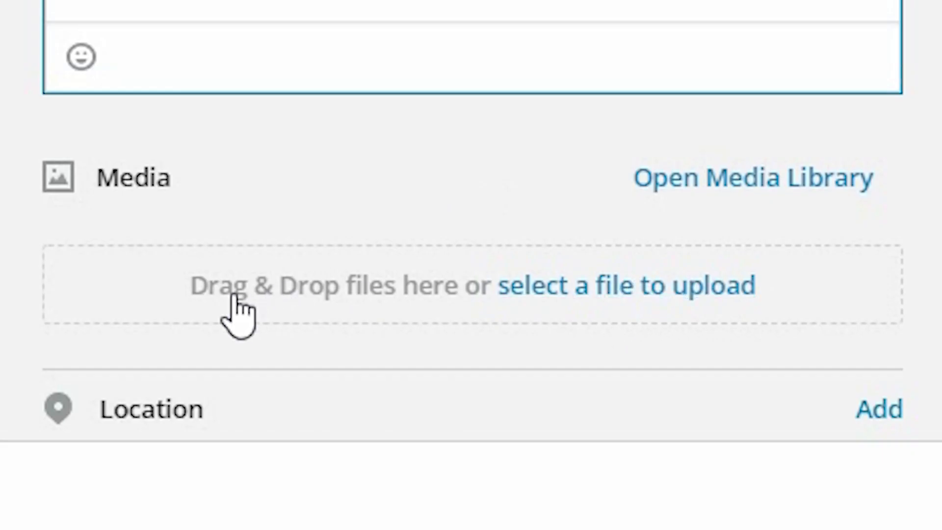
pyautogui.click(735, 177)
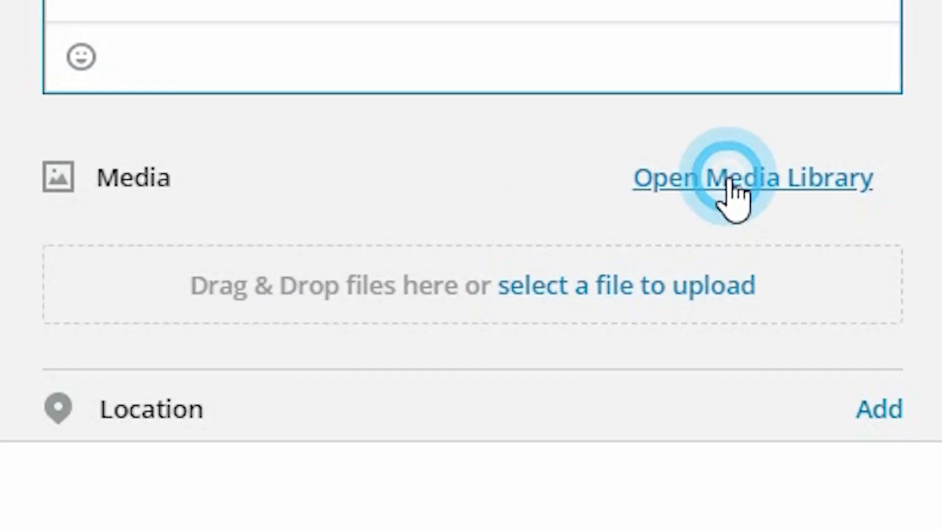
pyautogui.click(751, 177)
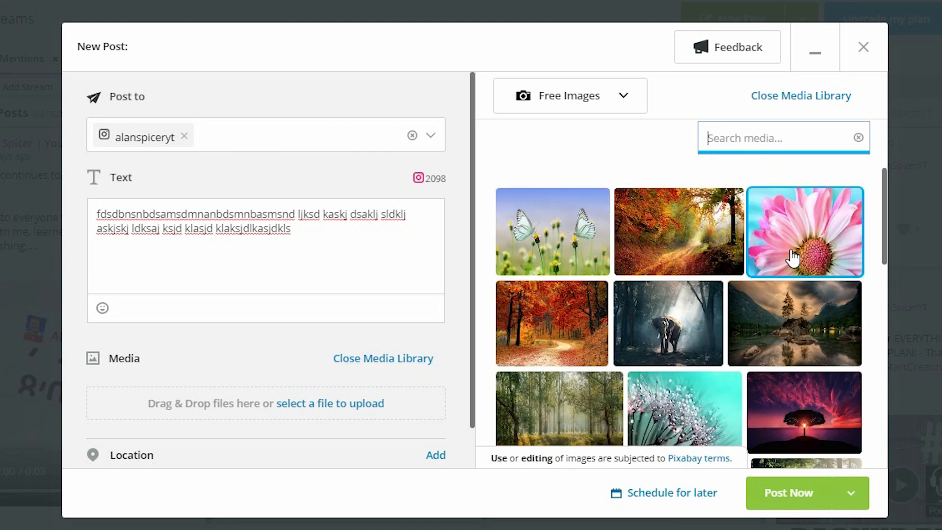
pyautogui.click(803, 231)
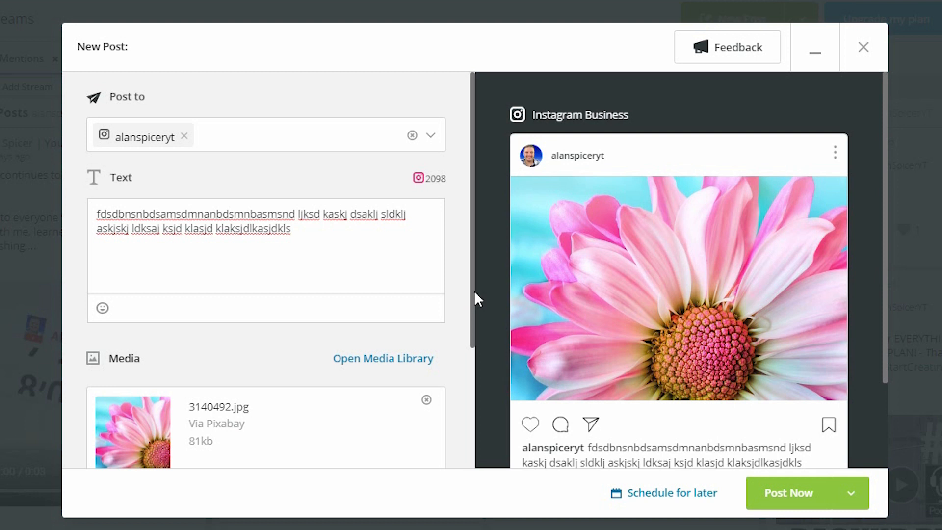
pyautogui.moveTo(887, 197)
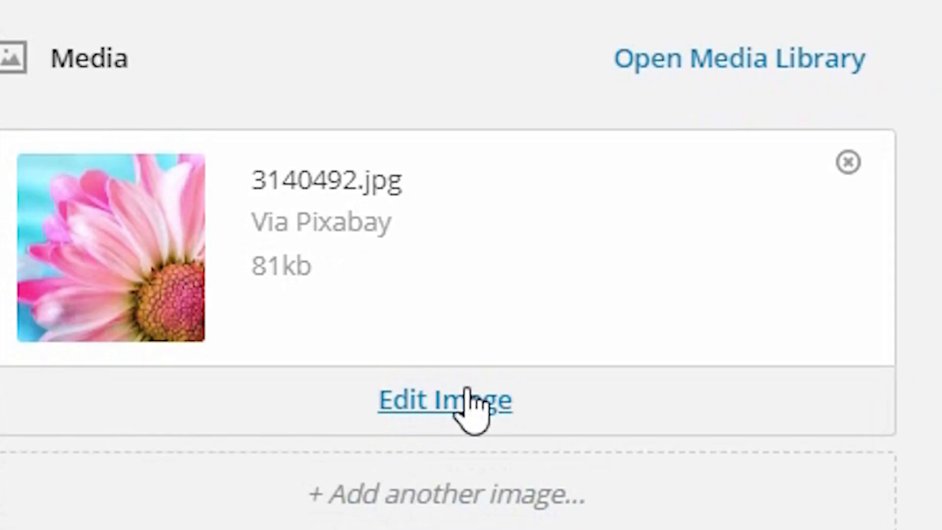
# Step: Crop the flower photo with the Instagram Square 1:1 preset and save the edit
pyautogui.click(446, 399)
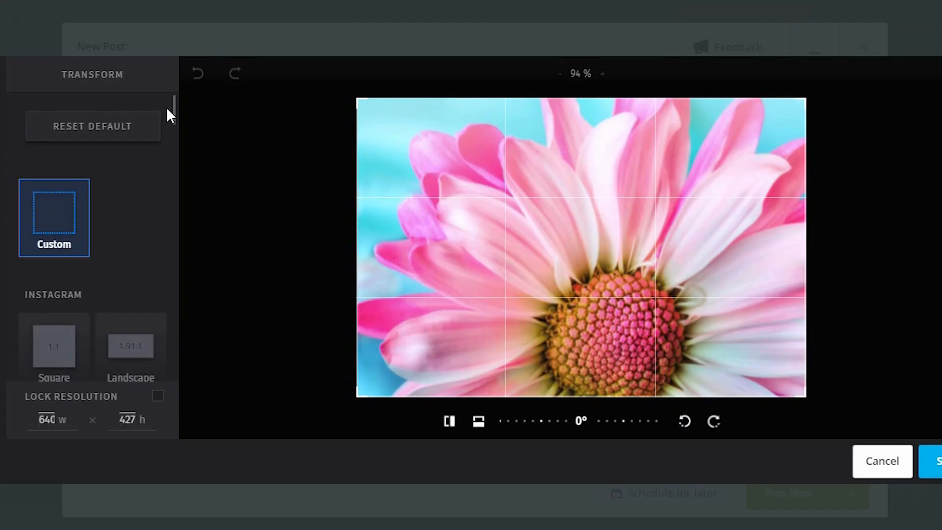
pyautogui.scroll(-3)
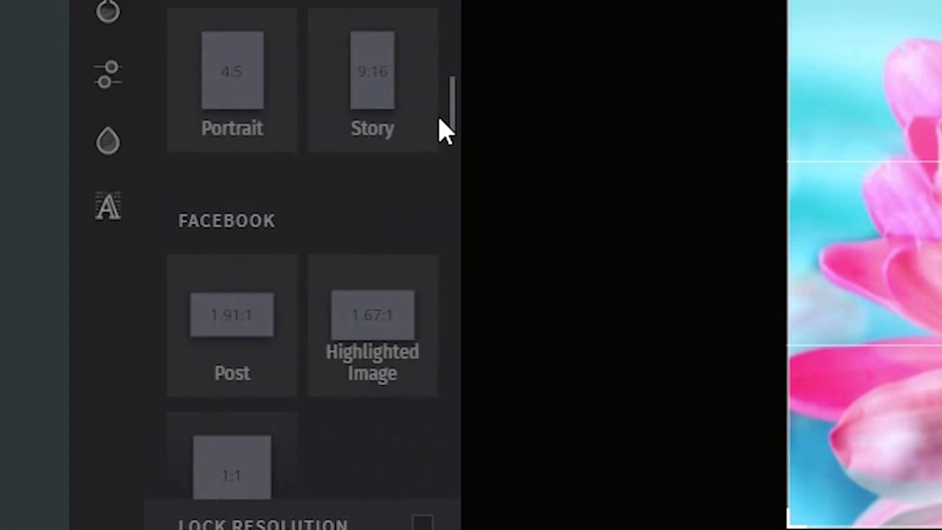
pyautogui.scroll(-3)
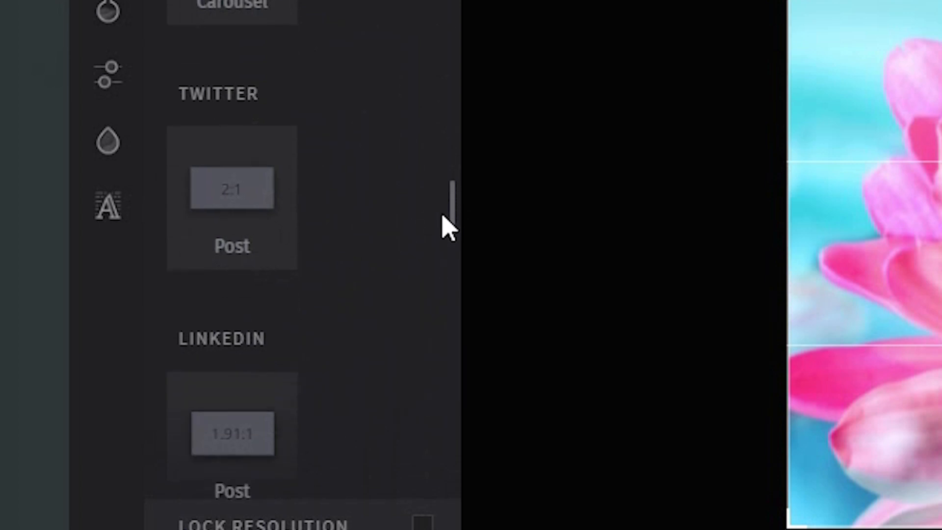
pyautogui.scroll(-3)
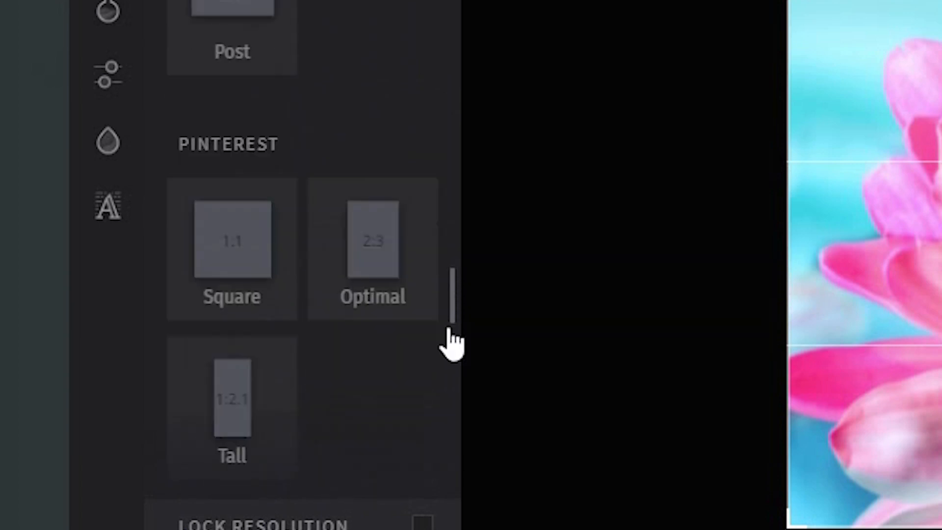
pyautogui.scroll(-3)
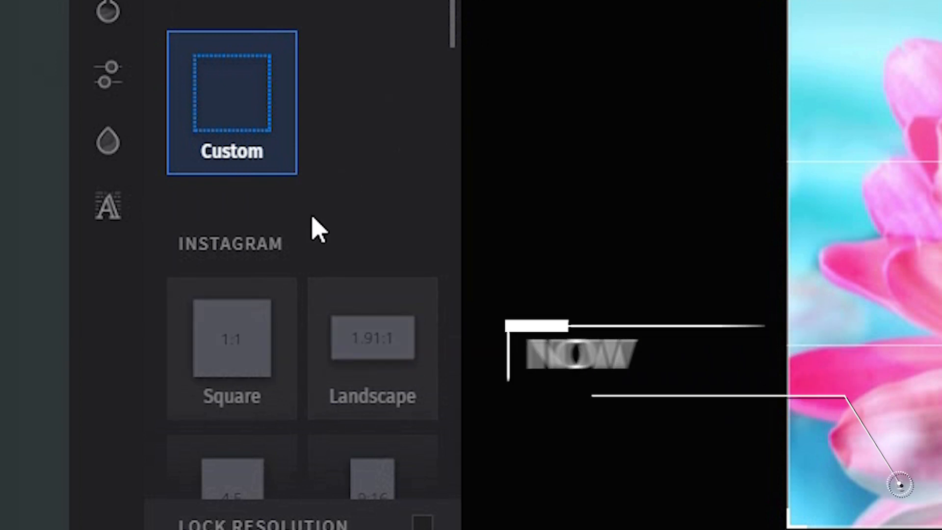
pyautogui.click(231, 337)
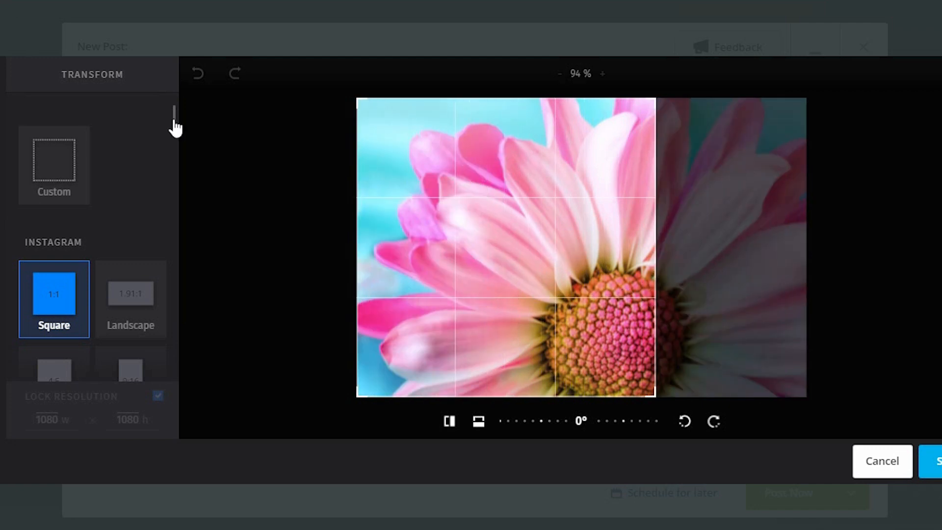
pyautogui.scroll(-3)
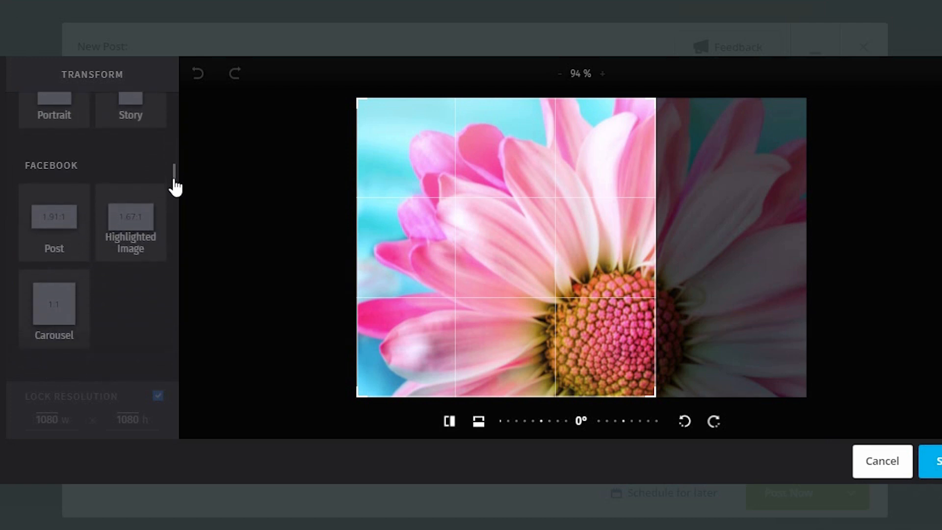
pyautogui.scroll(-3)
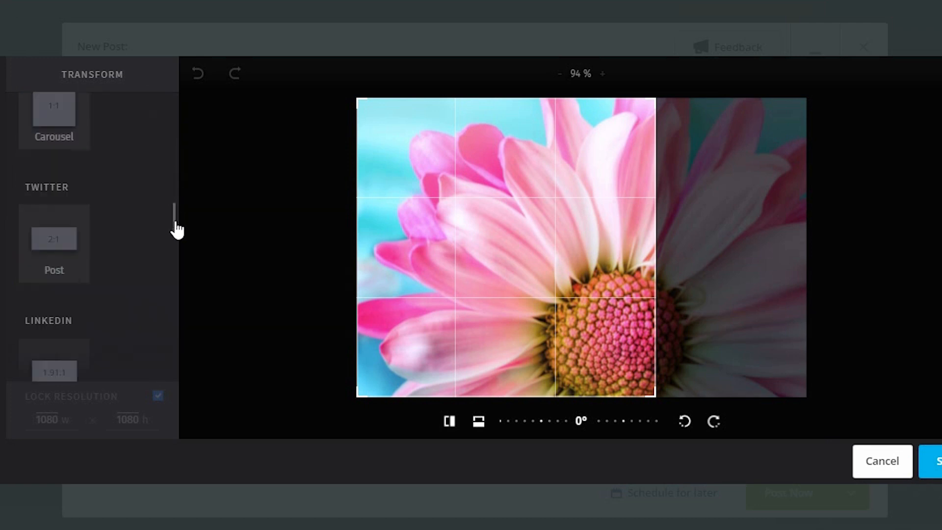
pyautogui.scroll(-3)
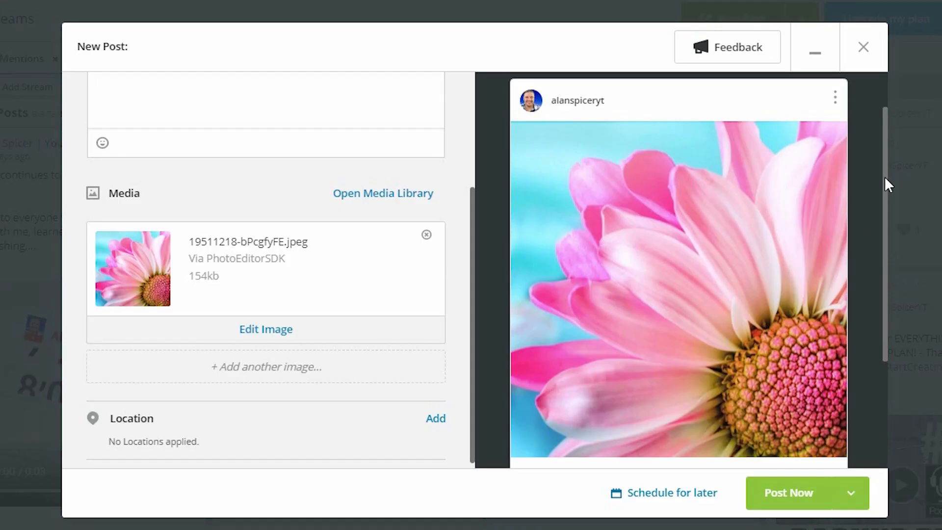
# Step: Review the square flower image and caption in the preview, then begin adding a location
pyautogui.scroll(-3)
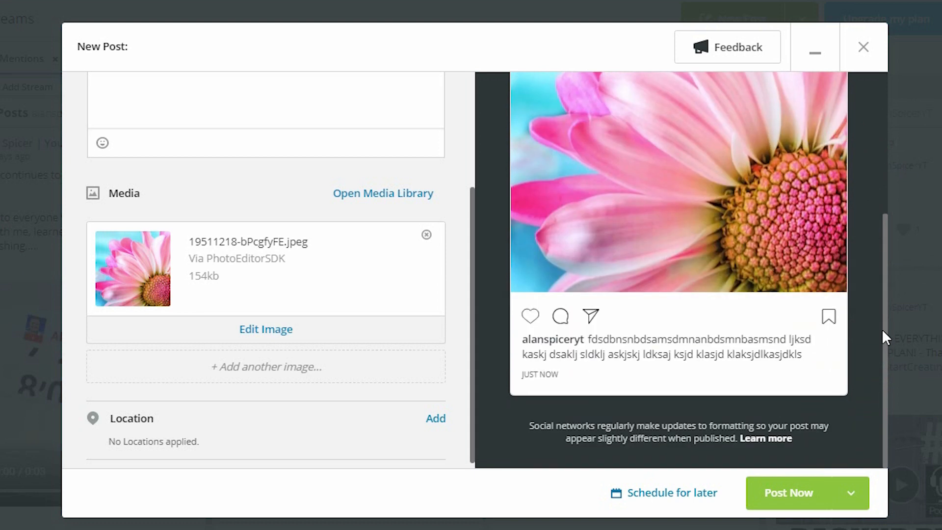
pyautogui.moveTo(469, 295)
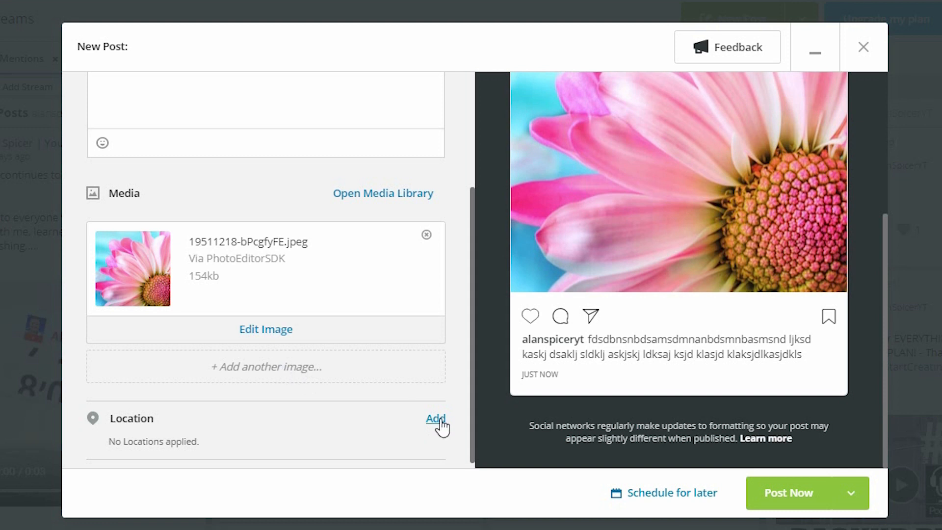
pyautogui.click(434, 418)
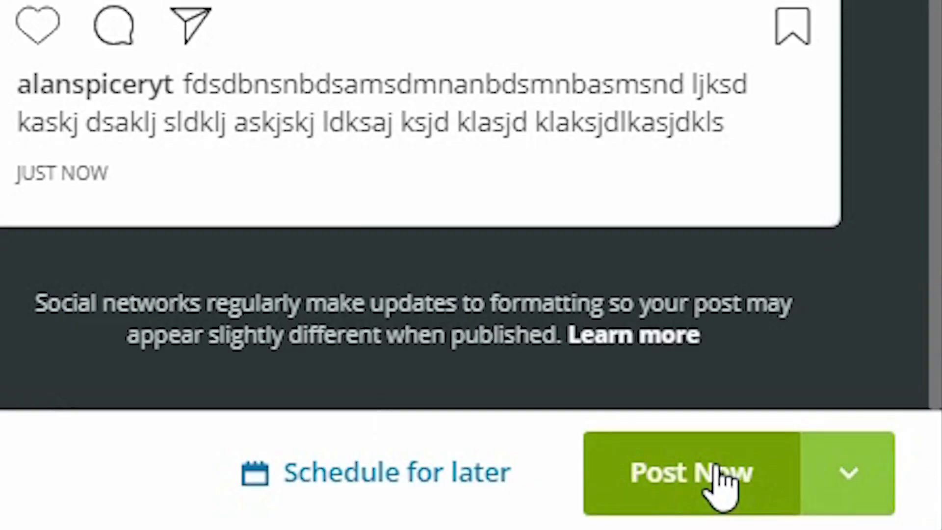
pyautogui.moveTo(697, 487)
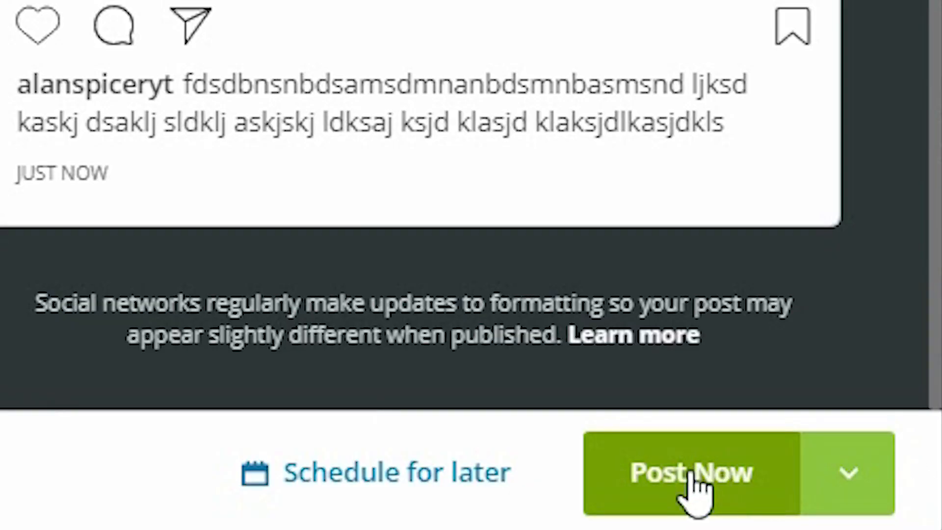
pyautogui.moveTo(396, 471)
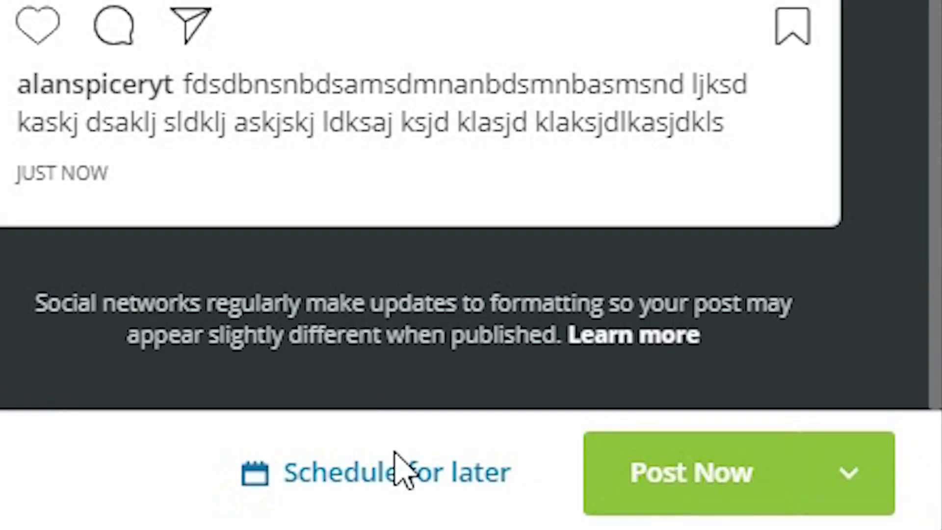
# Step: Schedule the Instagram post for Mon, Aug 12 at 9:45 PM
pyautogui.click(393, 472)
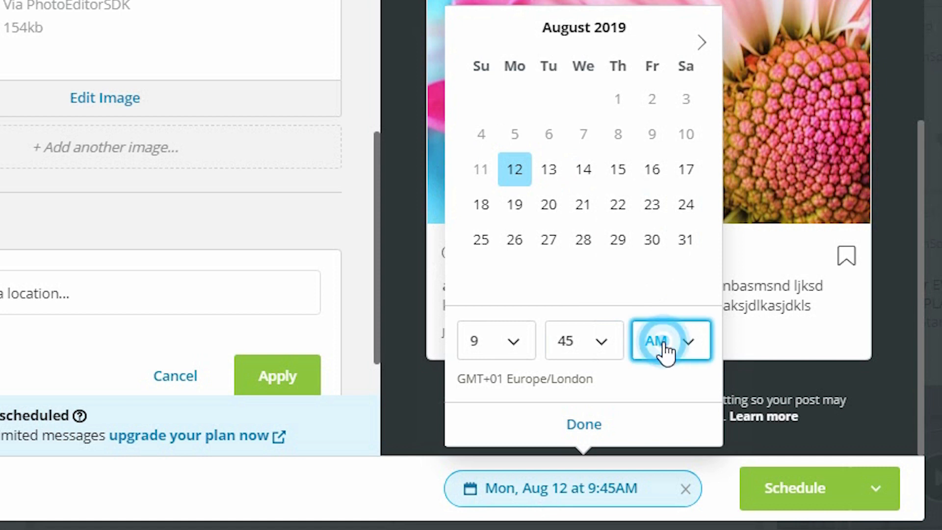
pyautogui.click(670, 340)
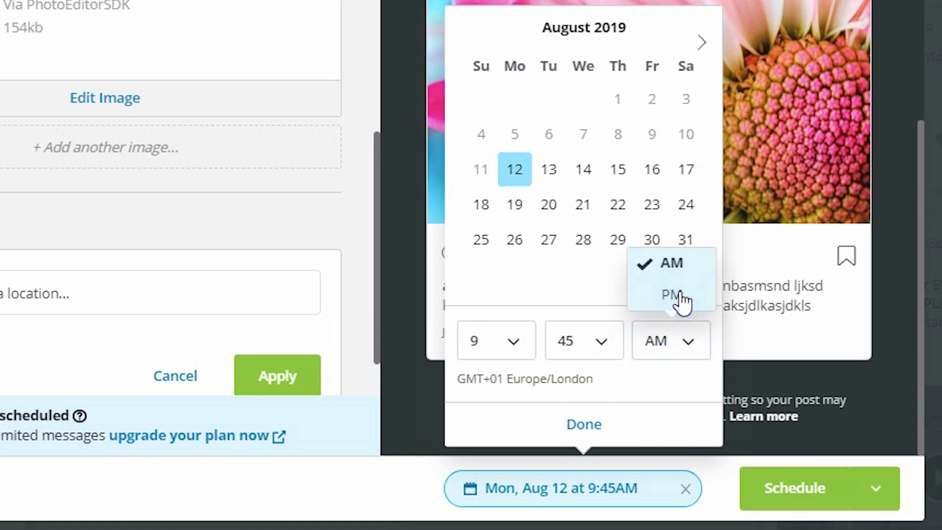
pyautogui.click(670, 295)
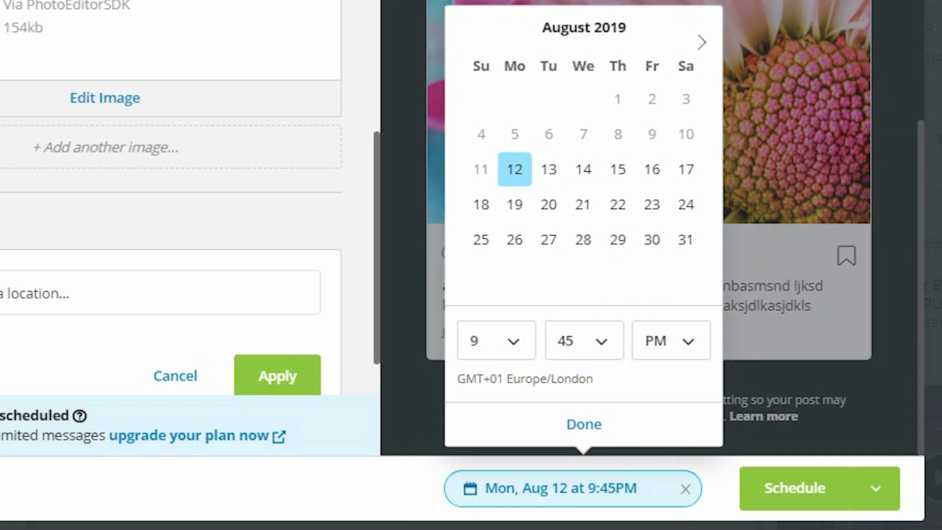
pyautogui.click(582, 423)
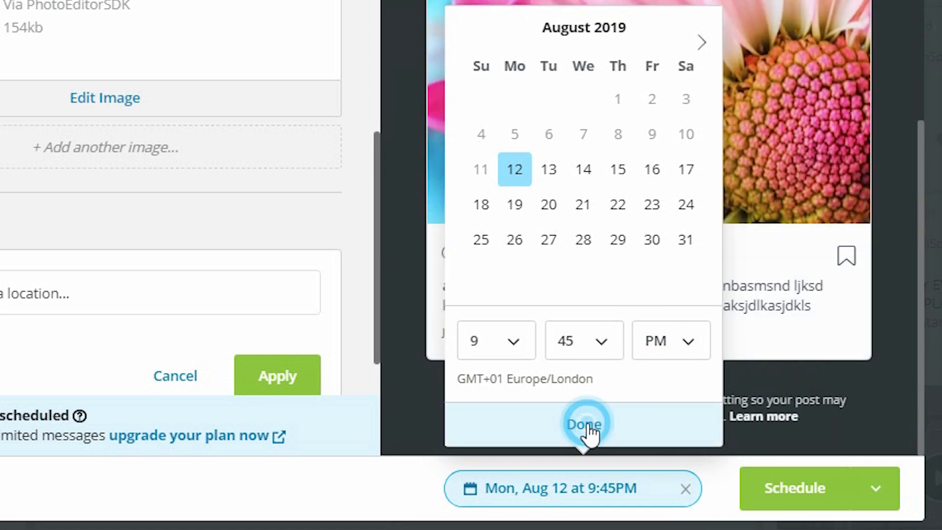
pyautogui.click(582, 423)
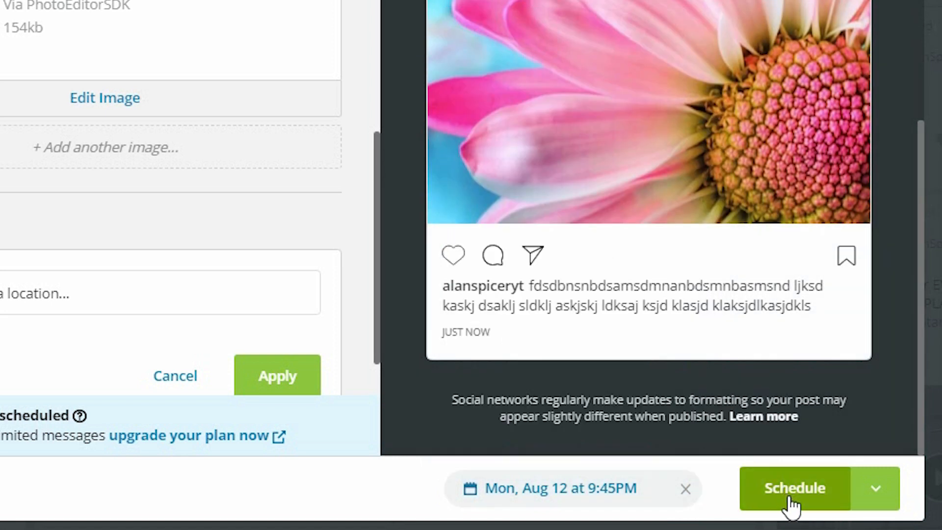
pyautogui.click(794, 487)
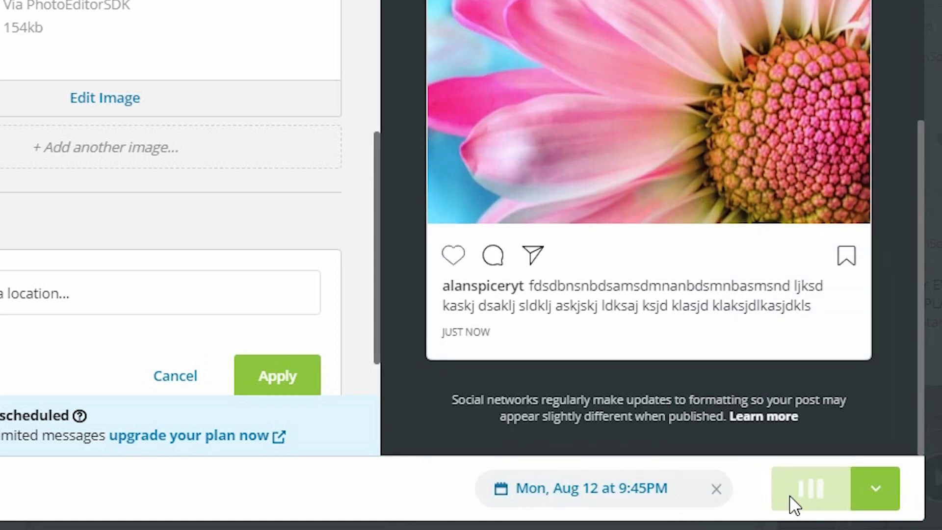
pyautogui.click(808, 487)
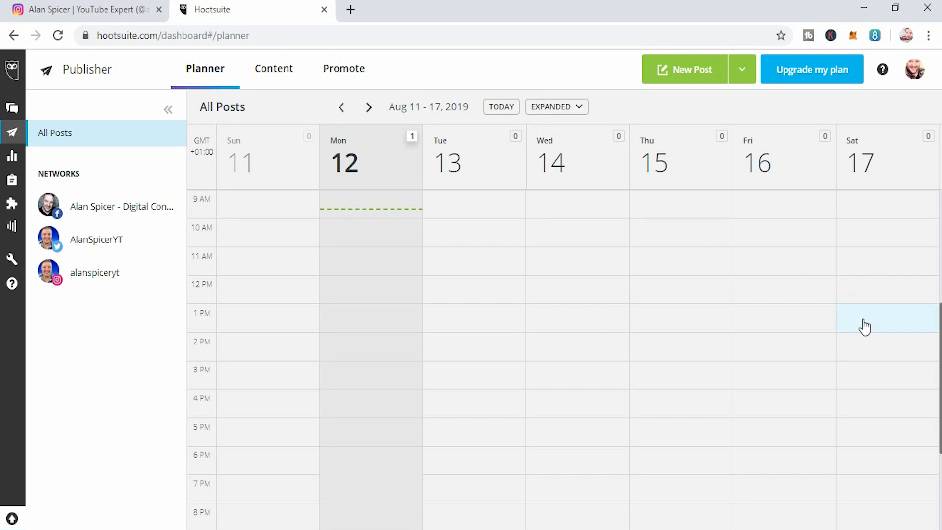
# Step: Scroll the week planner to the 9:45 PM flower post on Monday 12
pyautogui.scroll(-3)
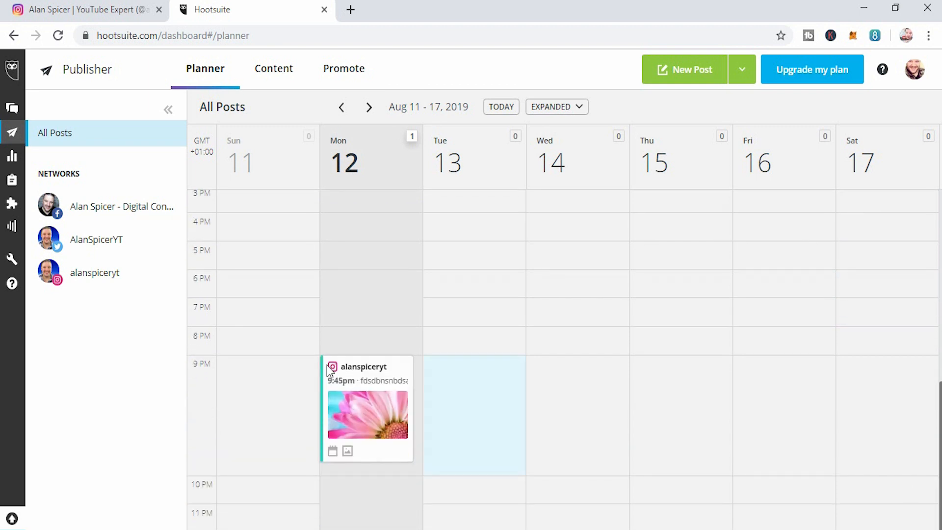
pyautogui.moveTo(192, 364)
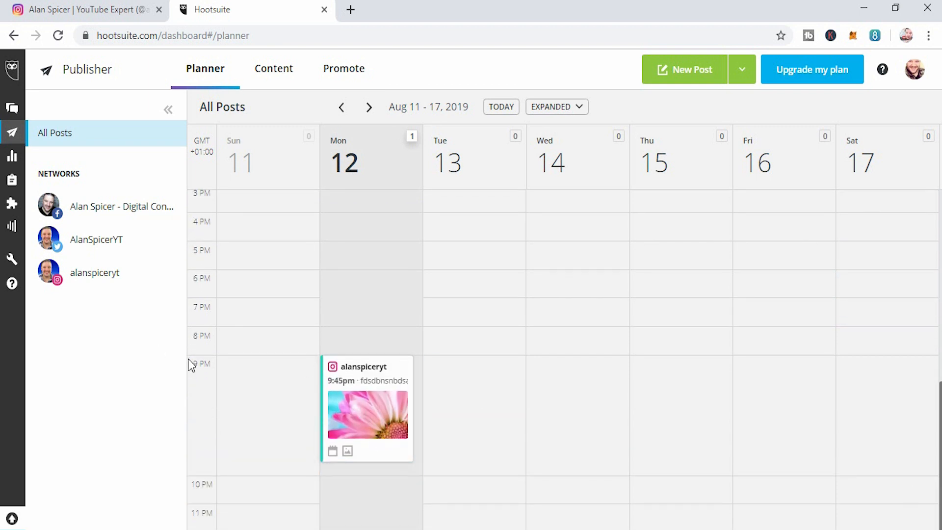